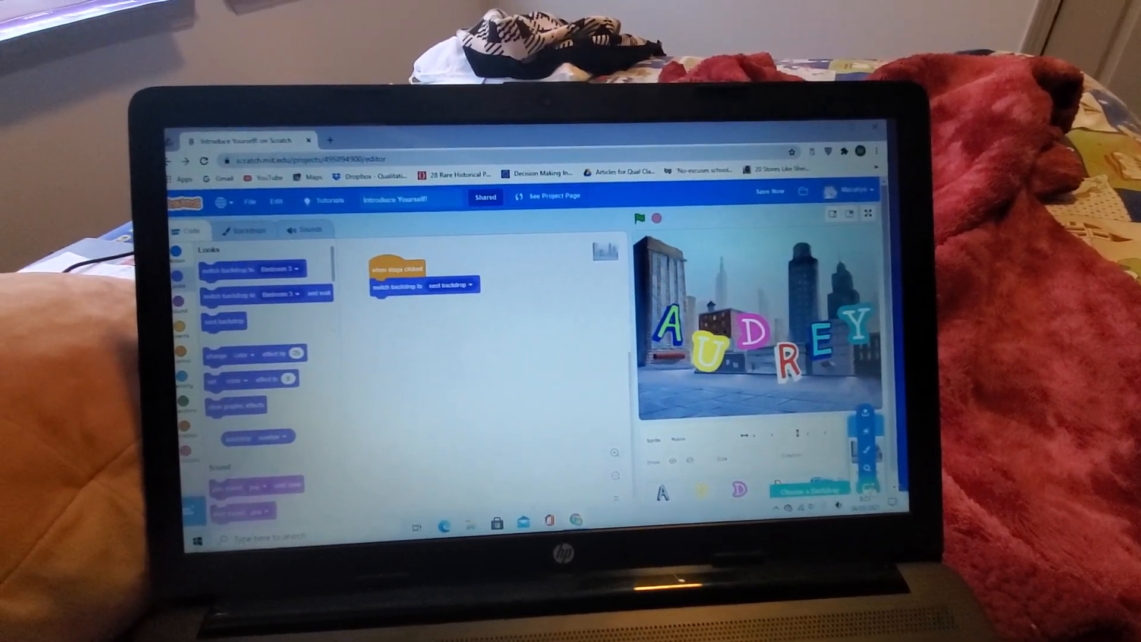
Step: Browse the backdrop library, scrolling down through its scenes
{"action": "left_click", "coordinate": [806, 488]}
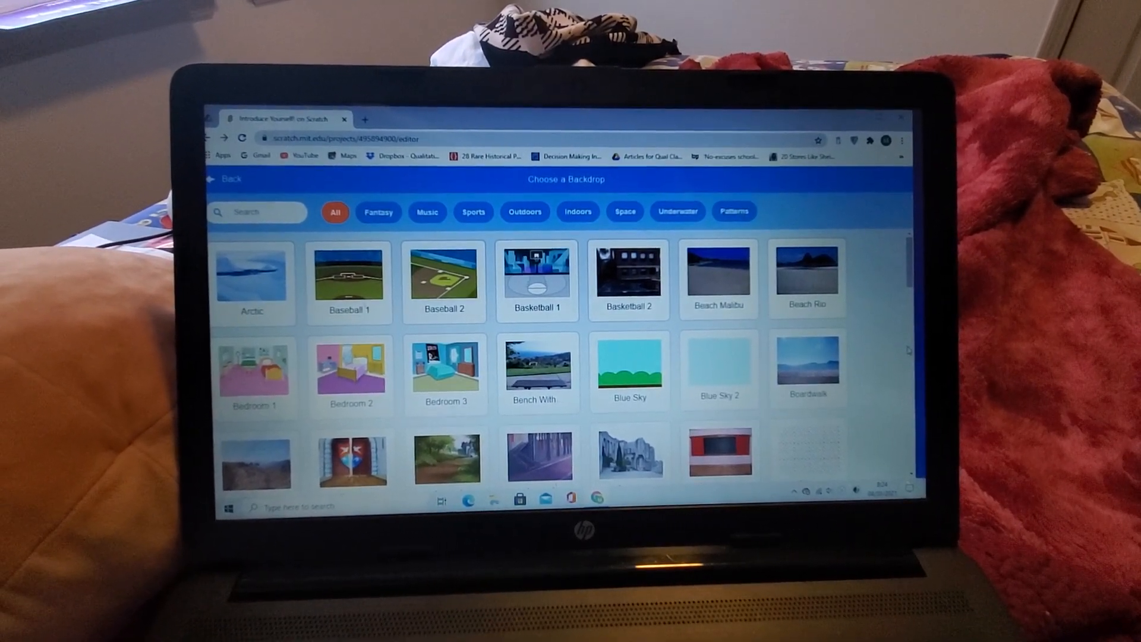
{"action": "scroll", "scroll_direction": "down", "scroll_amount": 3}
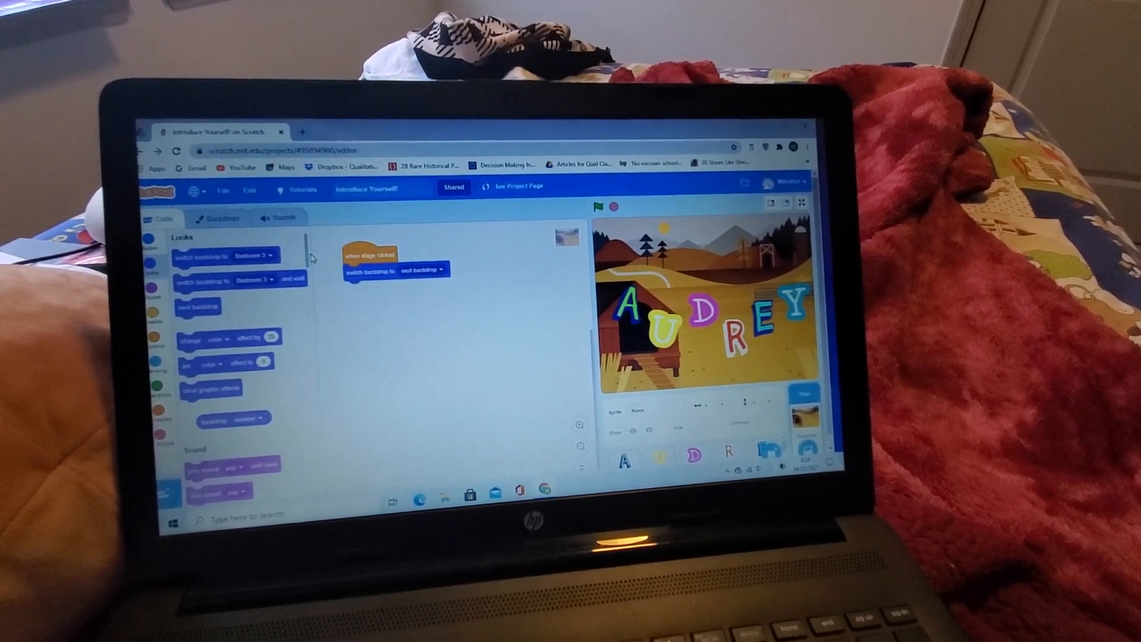
Step: Check the switch-backdrop block's list, which now includes Farm
{"action": "left_click", "coordinate": [262, 258]}
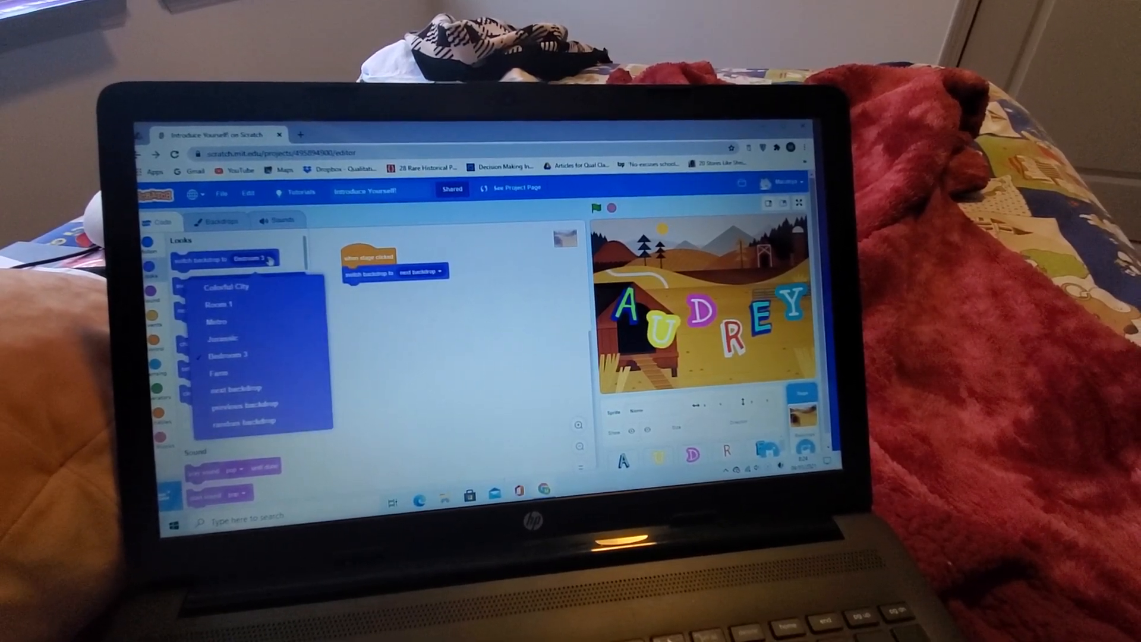